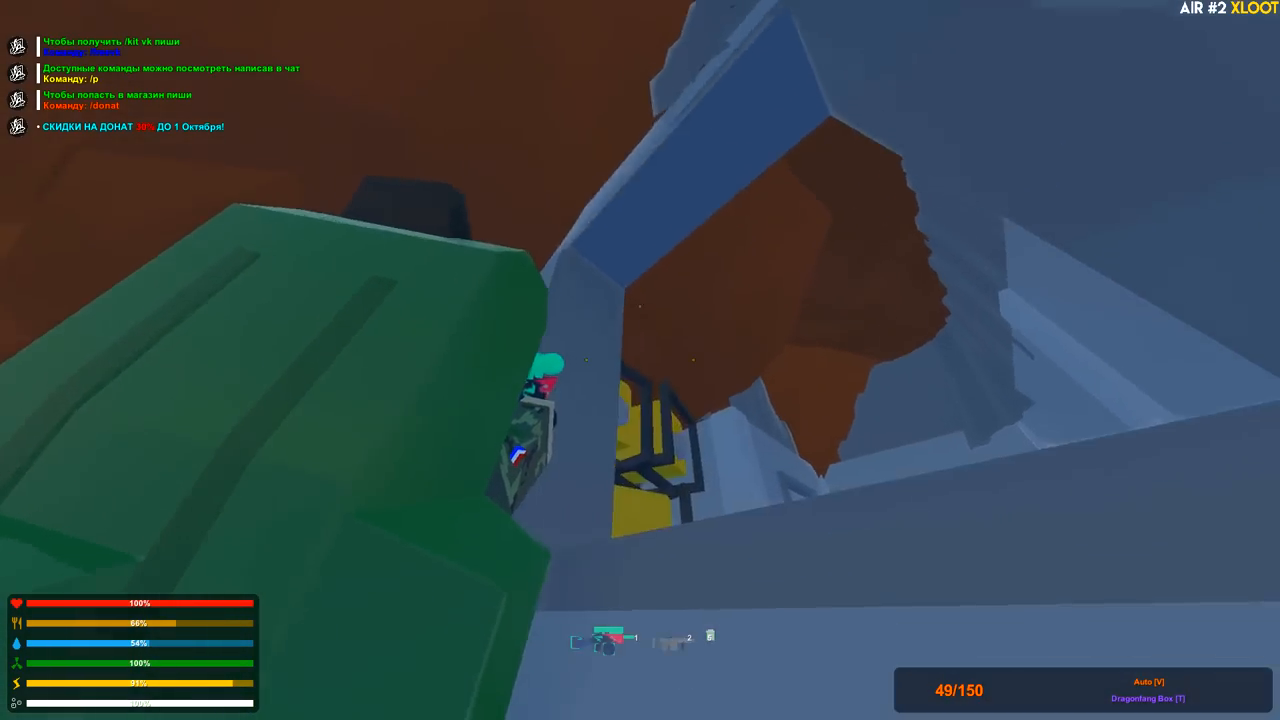
Step: Fire the scoped sniper rifle at the locked AIR lockers to break them open
{"action": "left_click", "coordinate": [640, 360]}
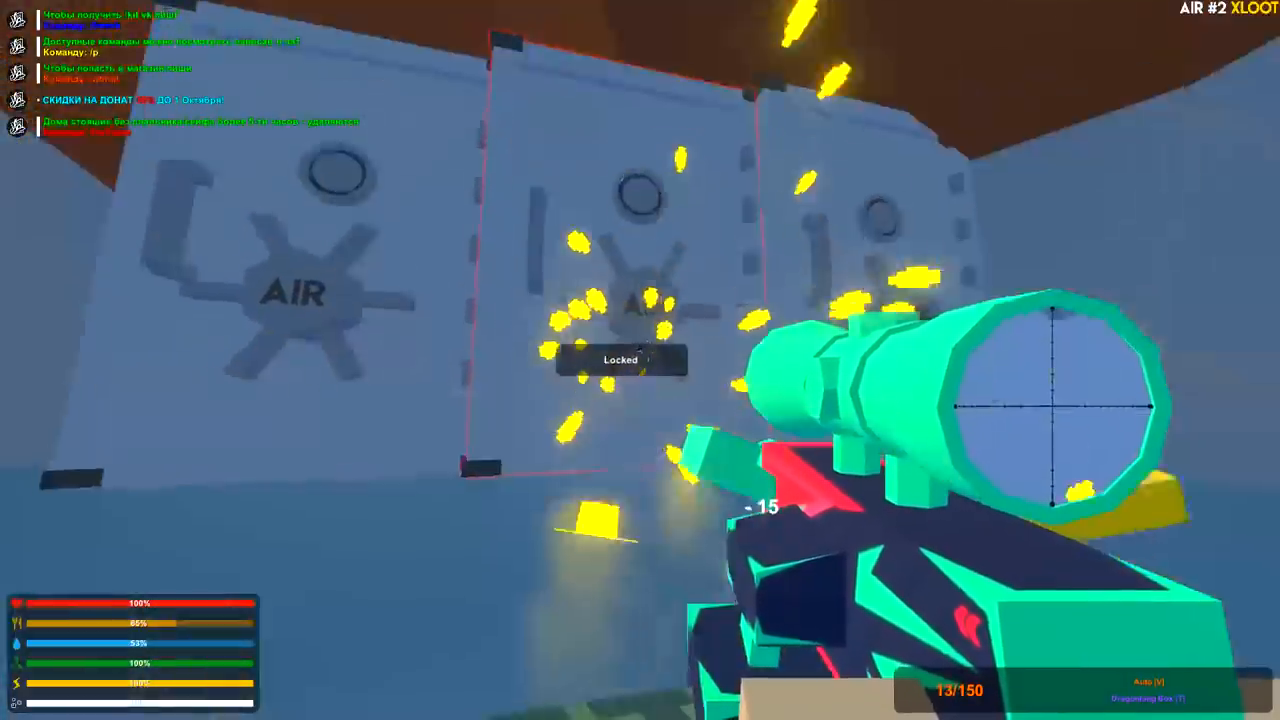
Step: Keep shooting the locked lockers, then bring up the loot-filled inventory
{"action": "key", "text": "tab"}
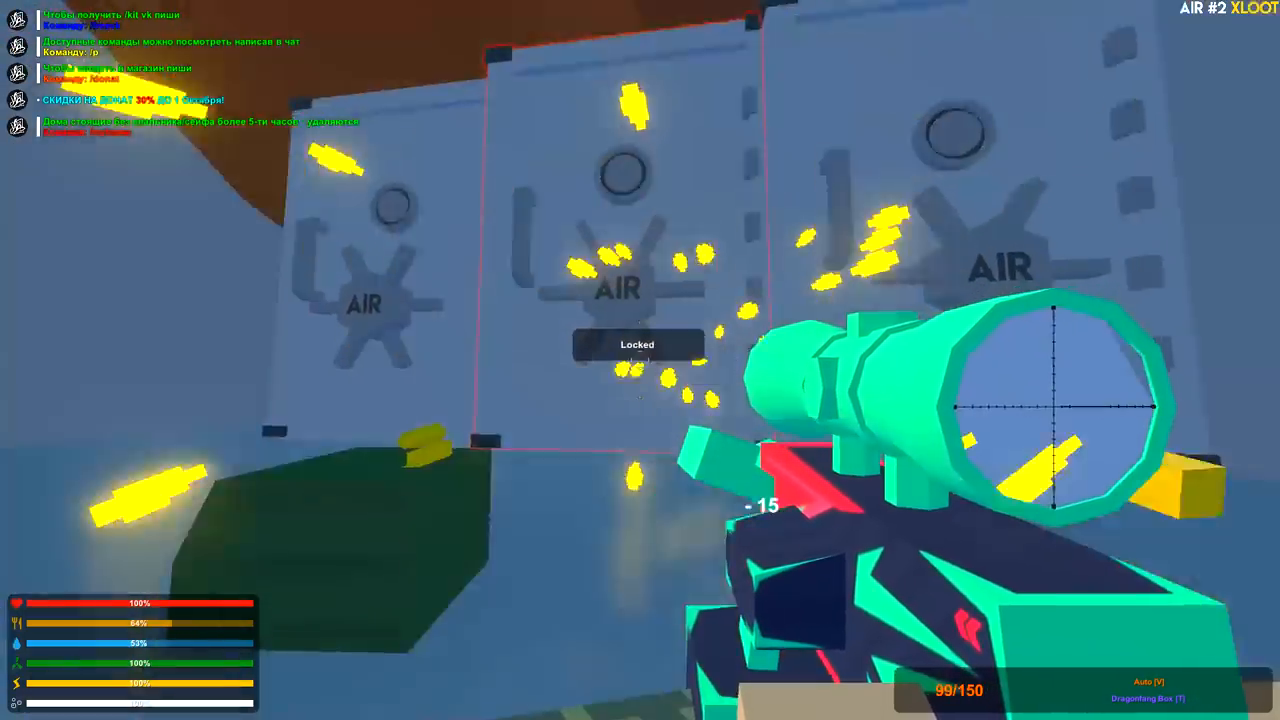
{"action": "left_click", "coordinate": [1044, 400]}
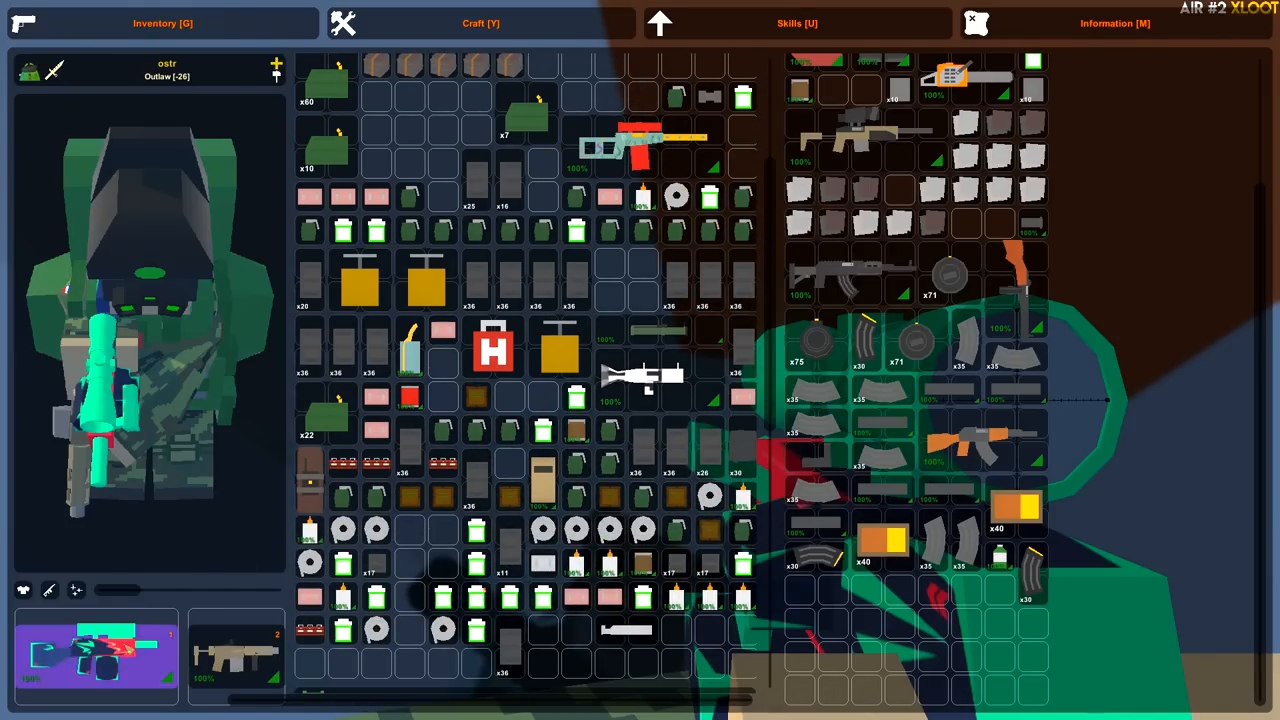
Step: Hit the lockers with the RPG-26 and rifle, then view inventory beside the AIR storage
{"action": "key", "text": "Tab"}
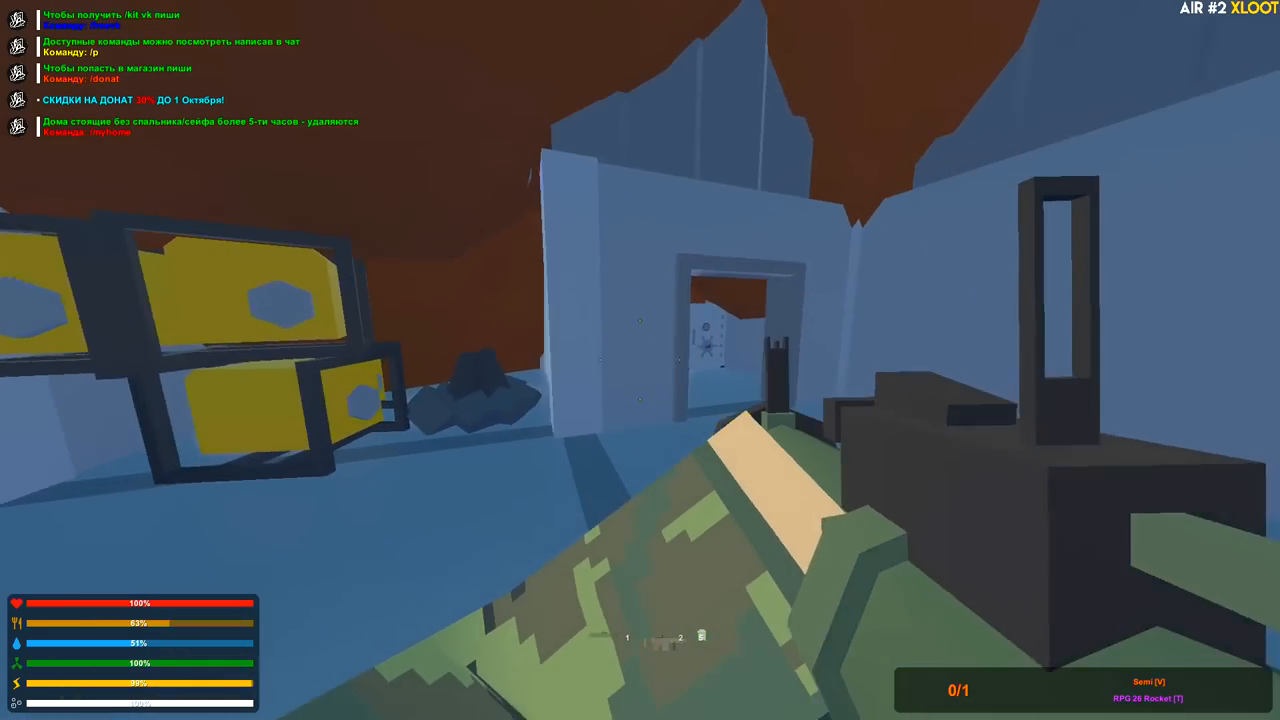
{"action": "key", "text": "Tab"}
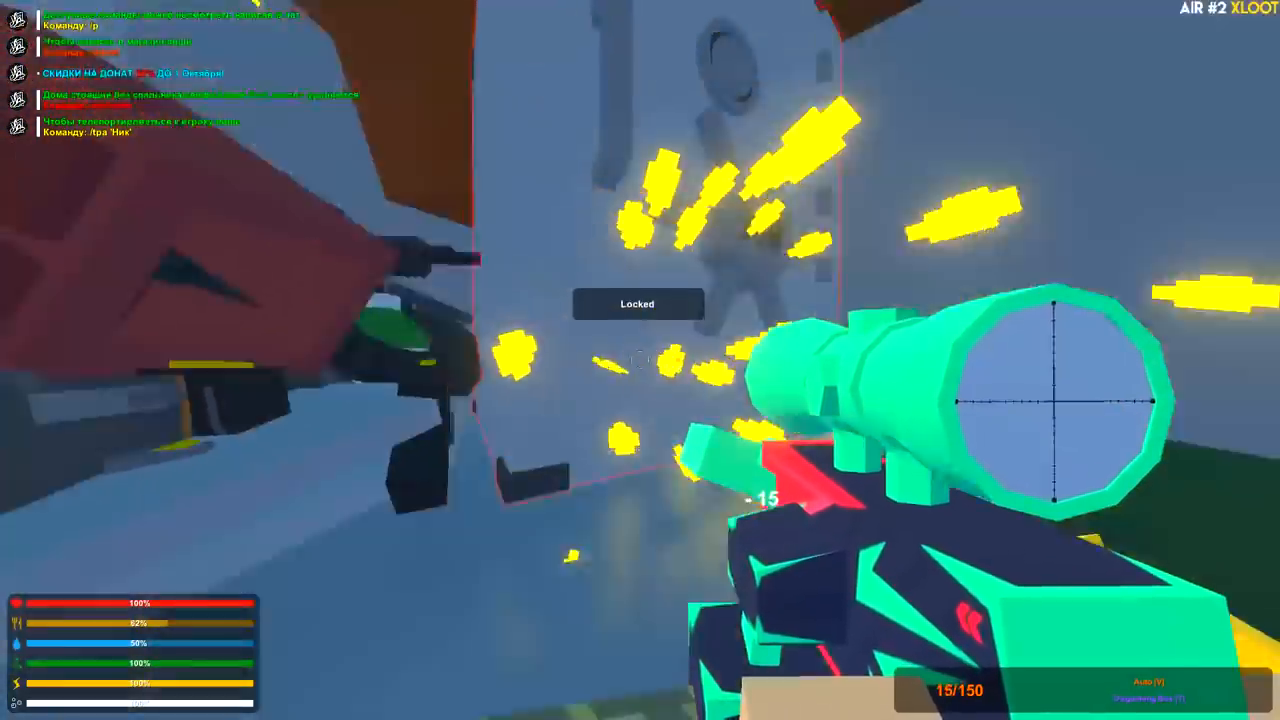
{"action": "key", "text": "g"}
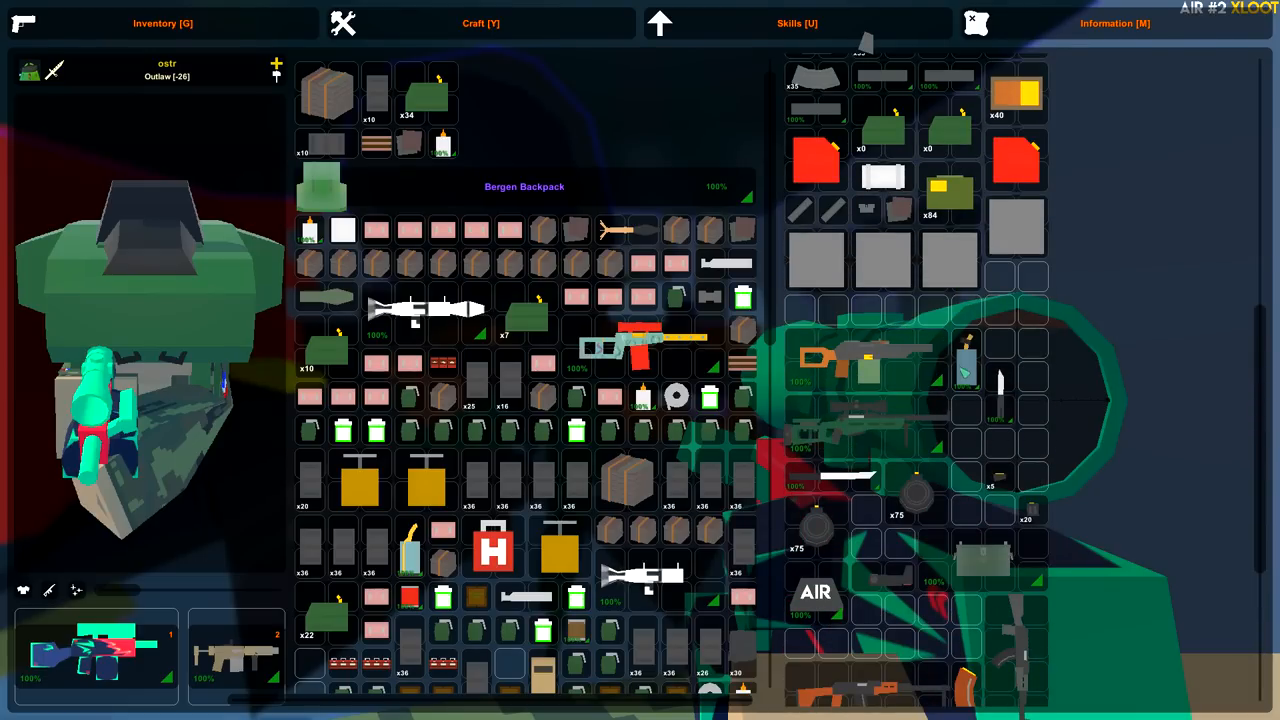
Step: Browse the medkit and dressing crafting blueprints, then return to the inventory
{"action": "scroll", "scroll_direction": "down", "scroll_amount": 3}
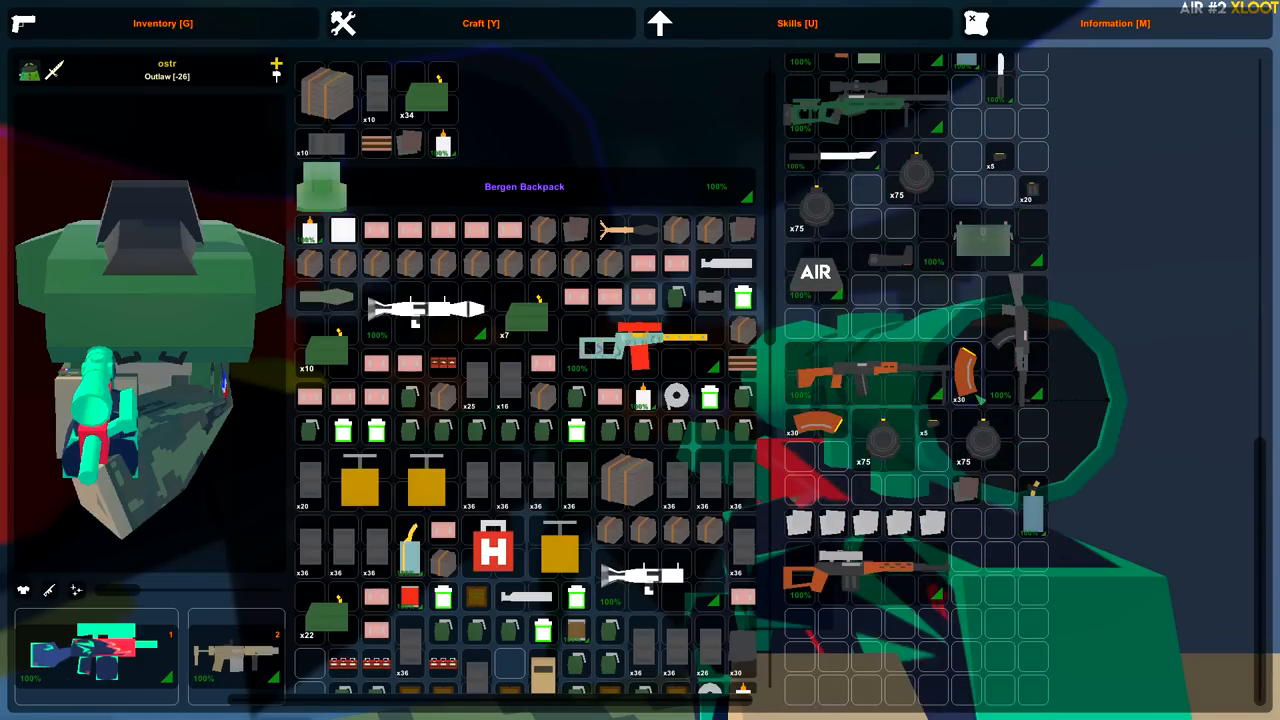
{"action": "key", "text": "Tab"}
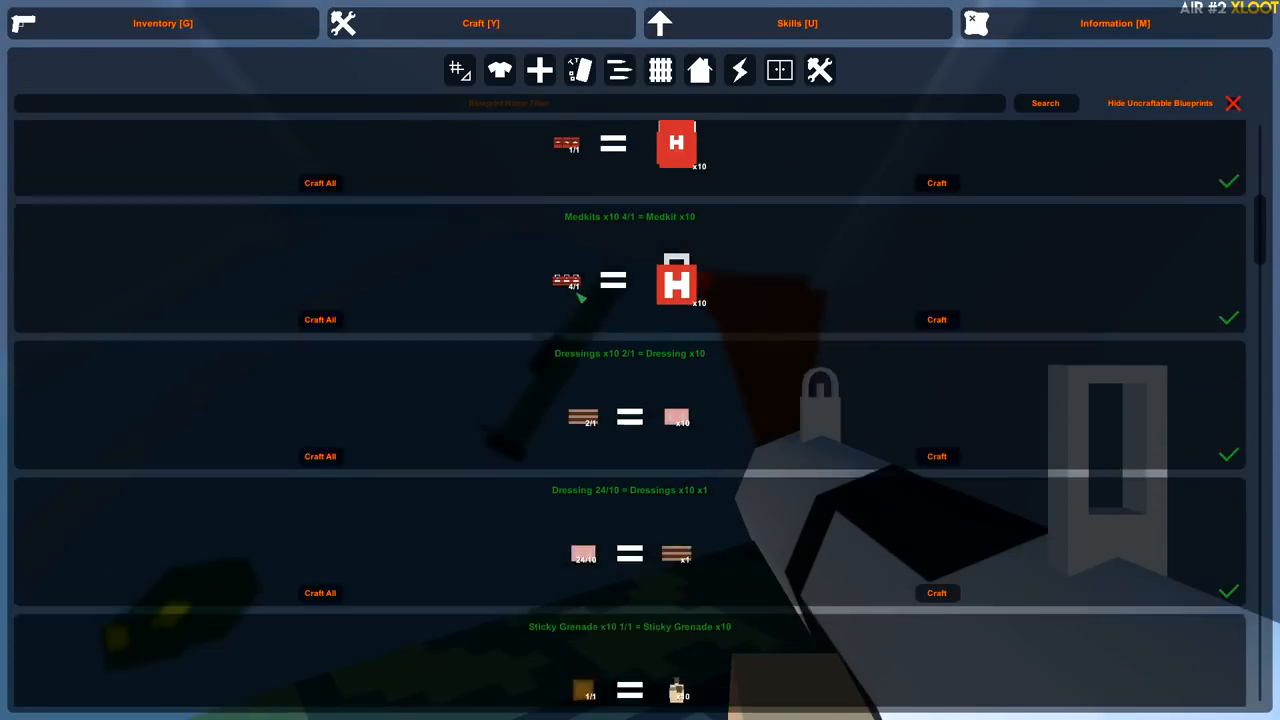
{"action": "scroll", "scroll_direction": "down", "scroll_amount": 3}
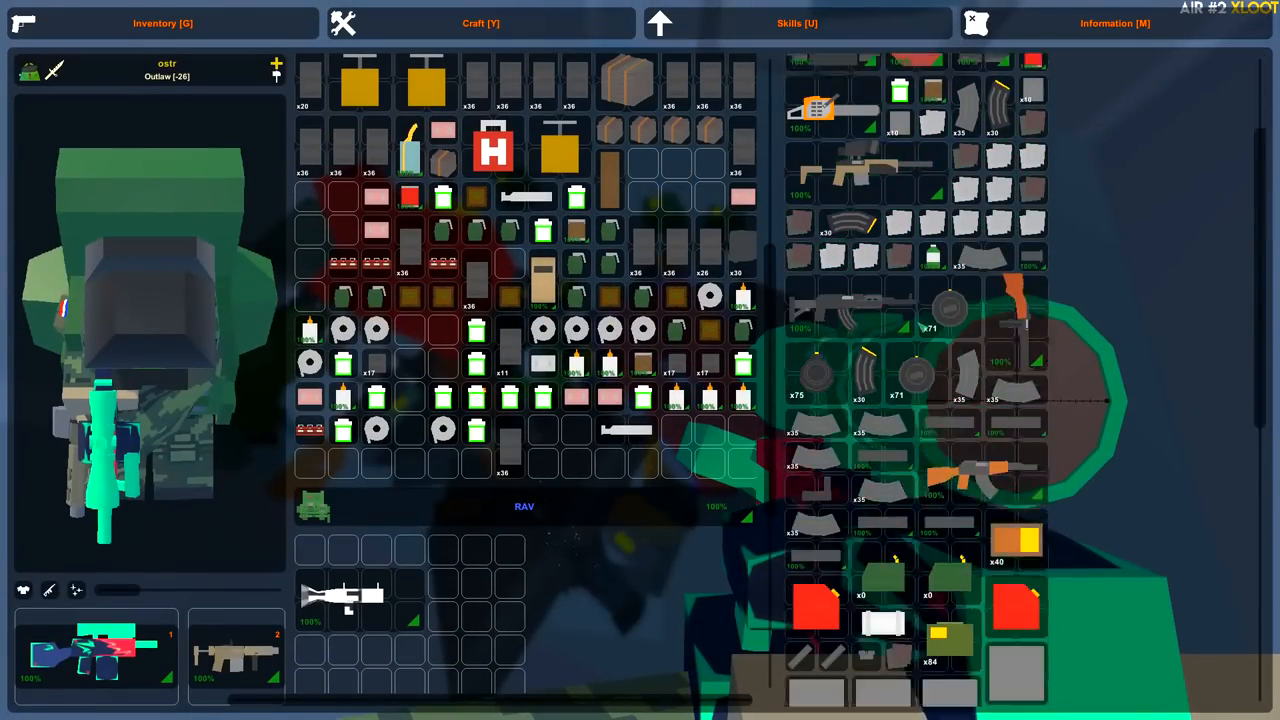
Step: Shuffle gear between Bergen backpack, RAV and BDU shirt slots, then disconnect to the server list
{"action": "scroll", "scroll_direction": "down", "scroll_amount": 3}
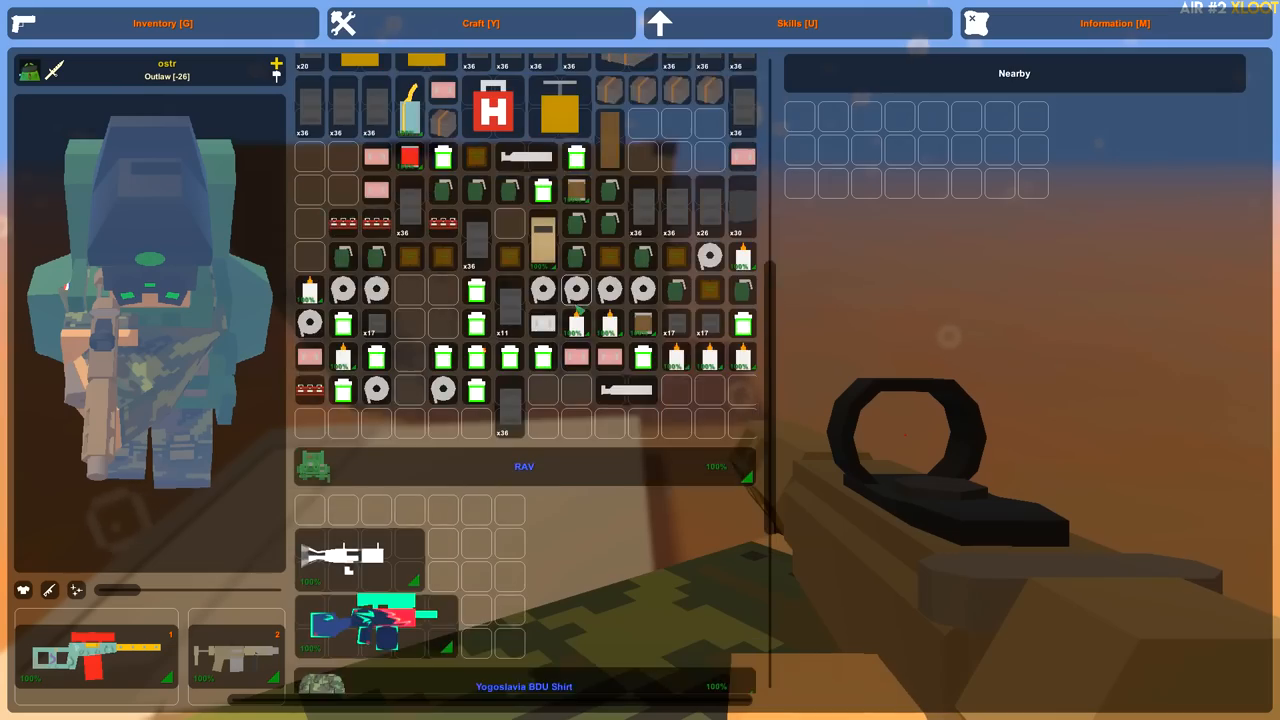
{"action": "left_click", "coordinate": [488, 20]}
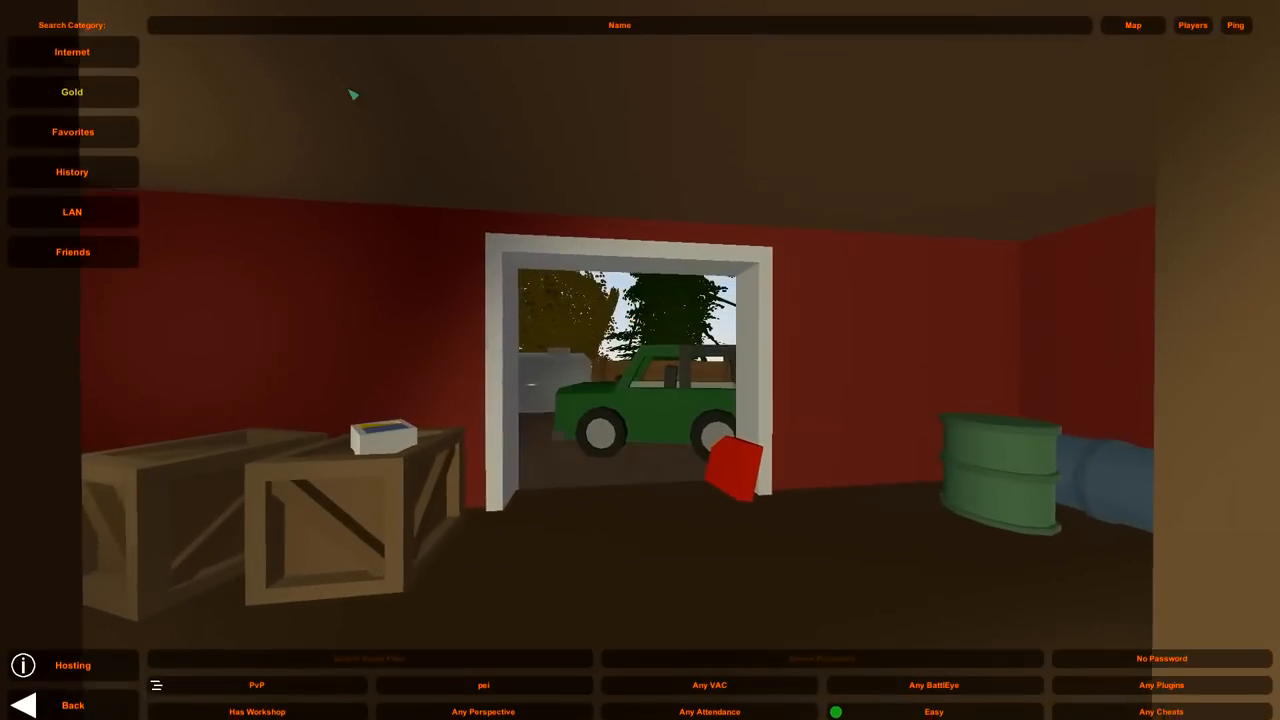
Step: Rejoin the snowy server and open fire on the underwater vehicle
{"action": "left_click", "coordinate": [72, 44]}
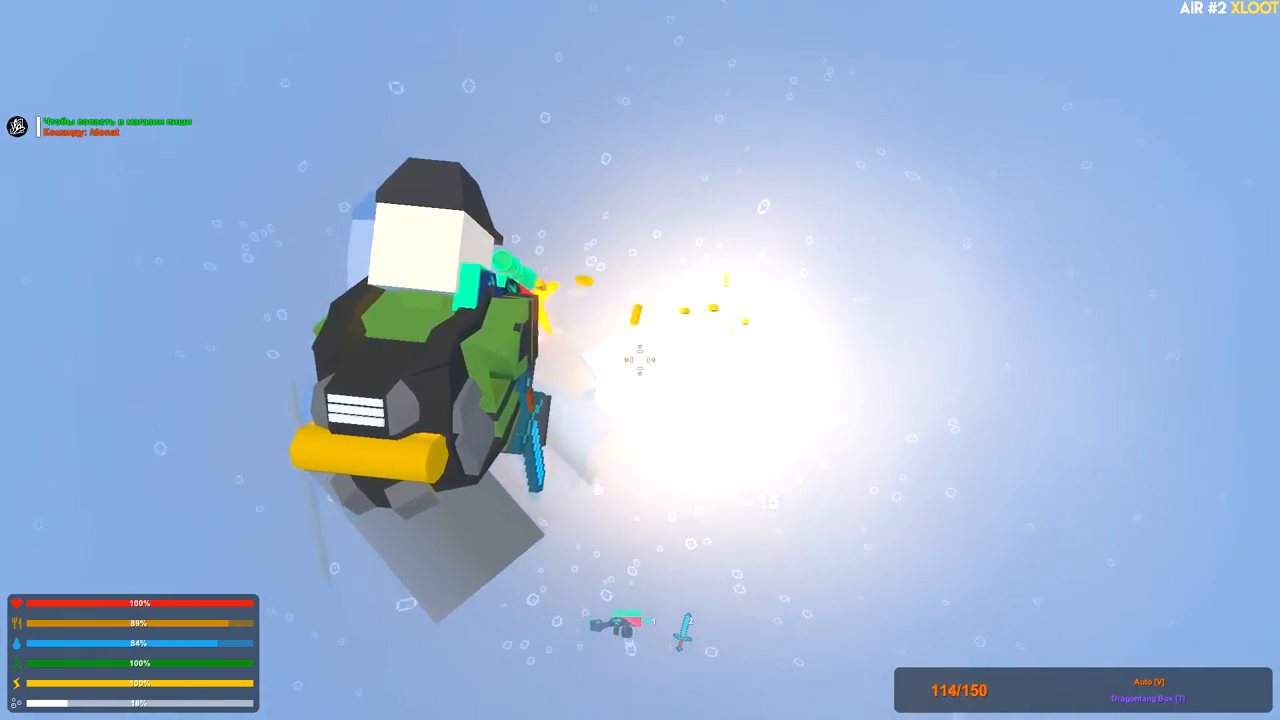
Step: Keep firing the rifle at the underwater tracked vehicle until shots register damage
{"action": "left_click", "coordinate": [640, 360]}
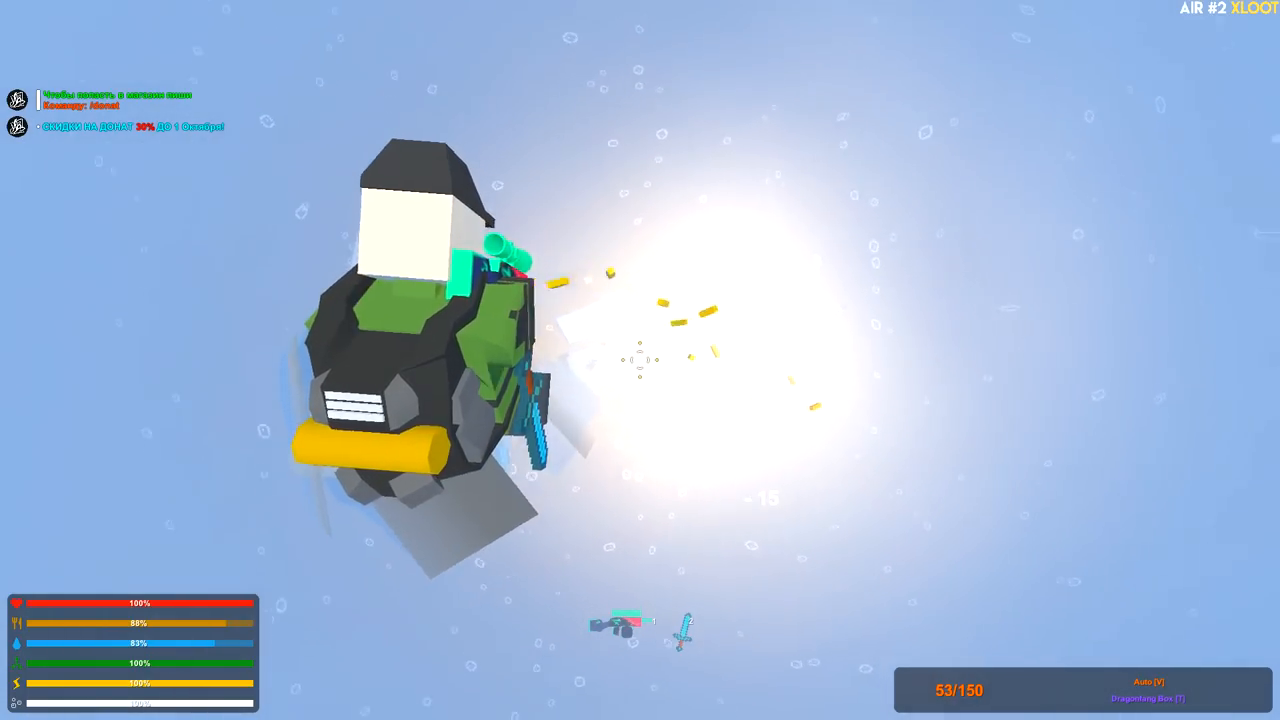
{"action": "left_click", "coordinate": [640, 360]}
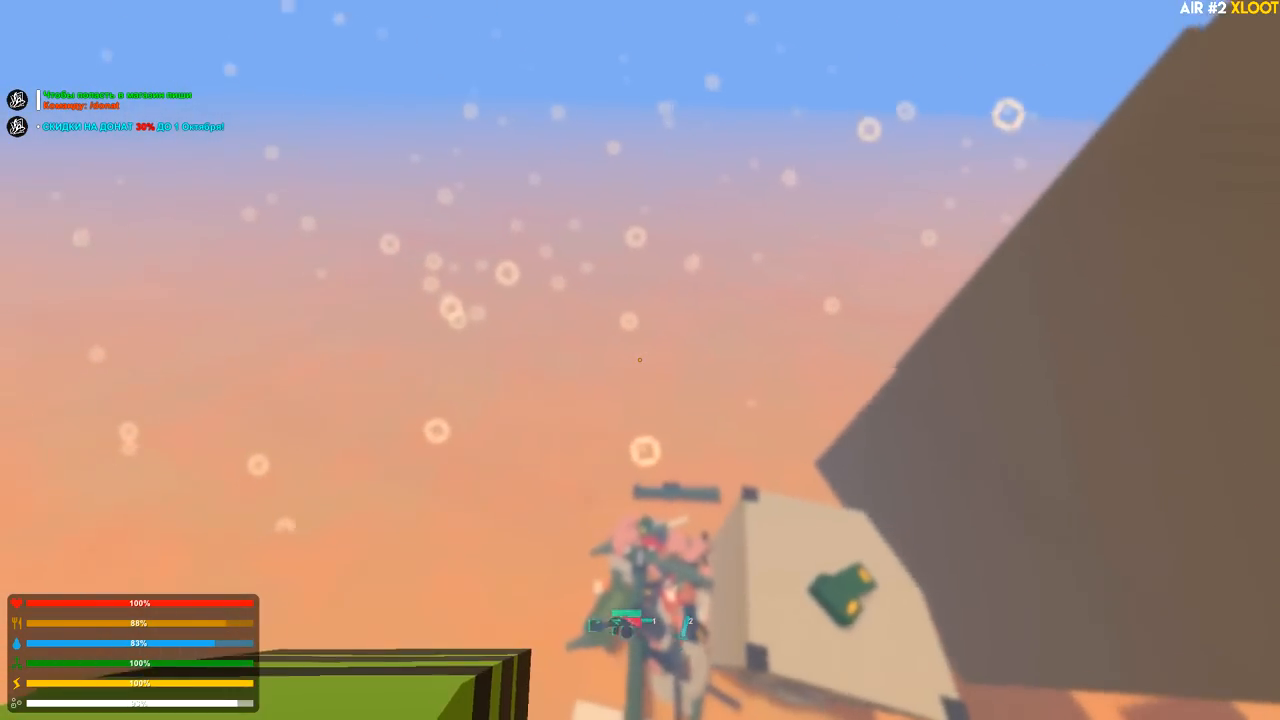
{"action": "key", "text": "g"}
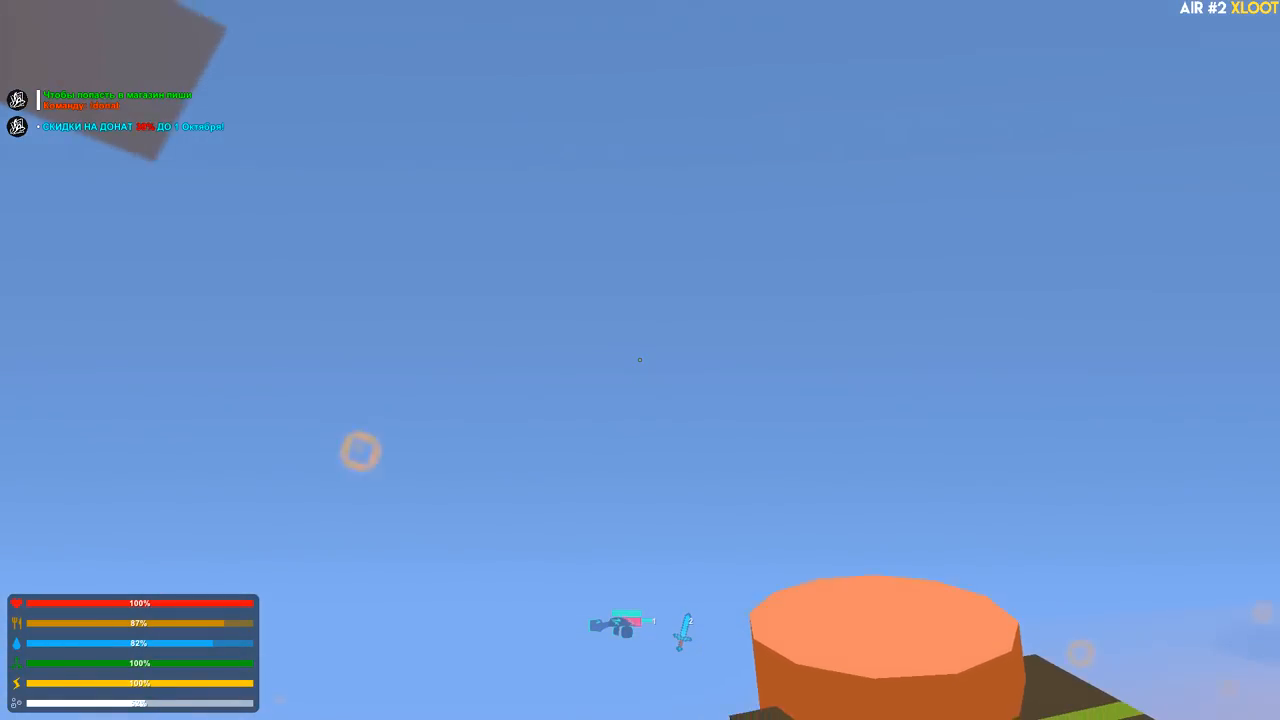
{"action": "key", "text": "g"}
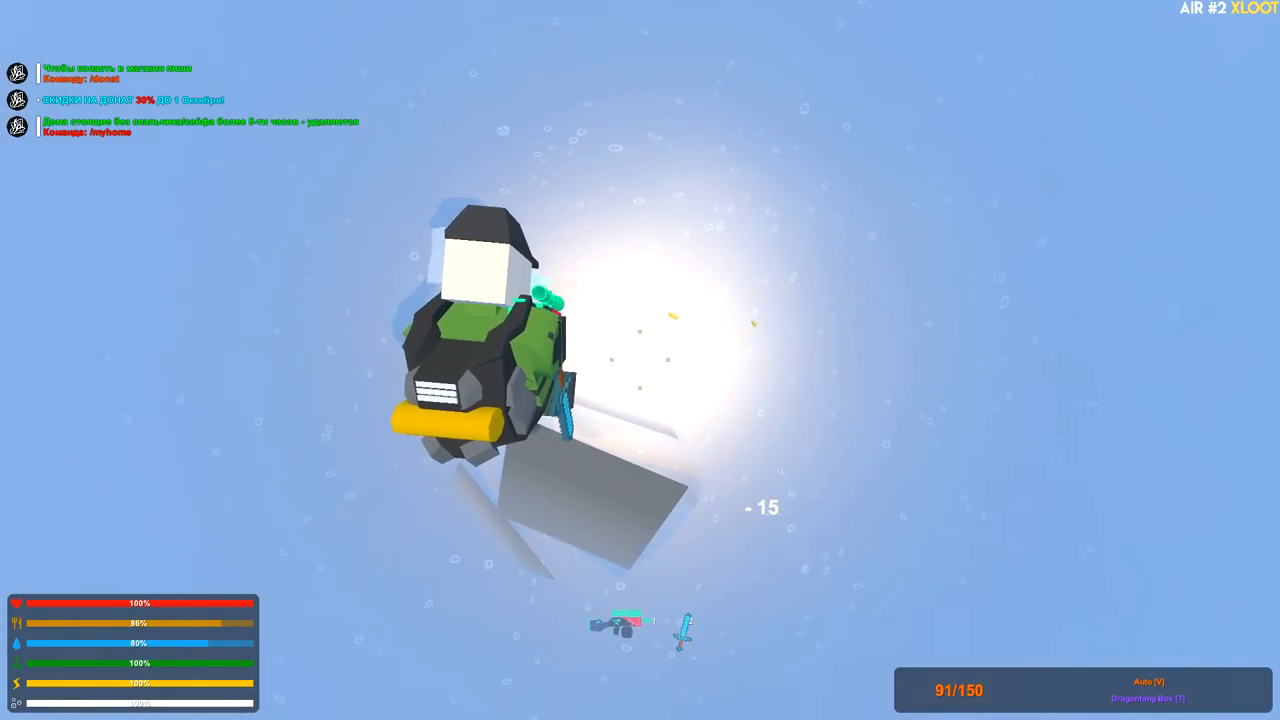
Step: Shoot the underwater structure until it breaks, leaving scattered loot and spent shells
{"action": "left_click", "coordinate": [640, 360]}
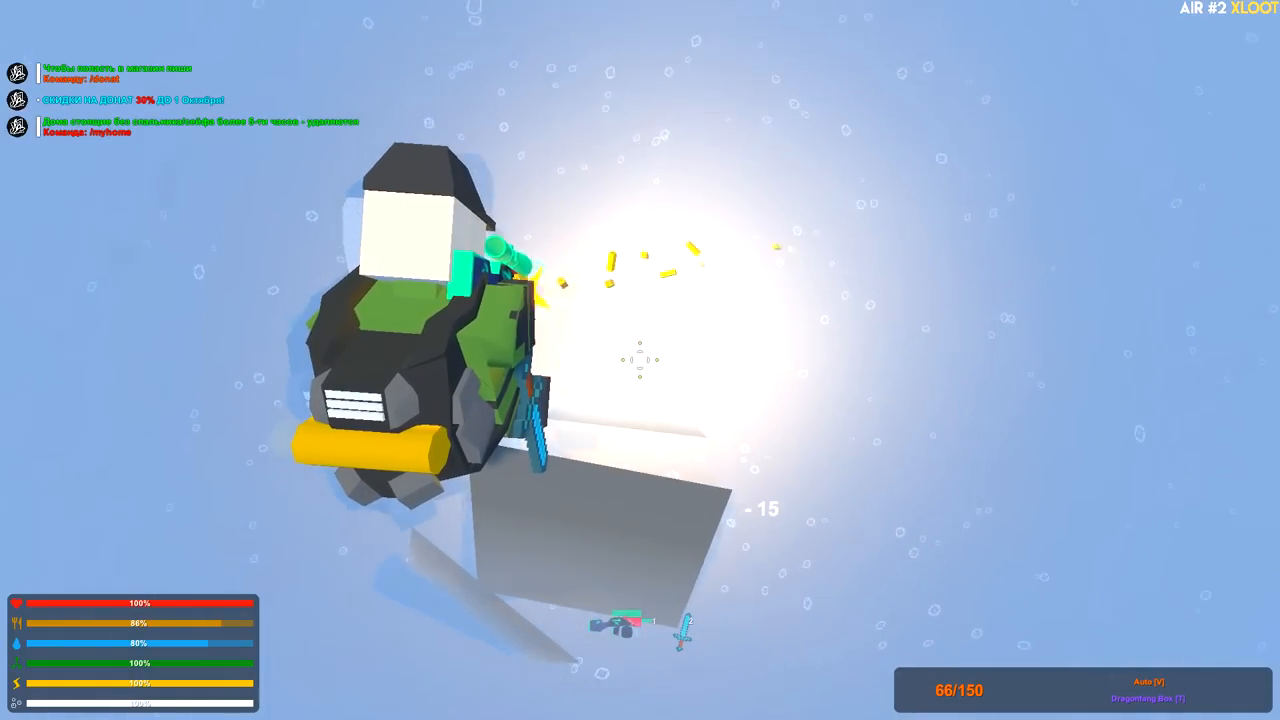
{"action": "left_click", "coordinate": [640, 360]}
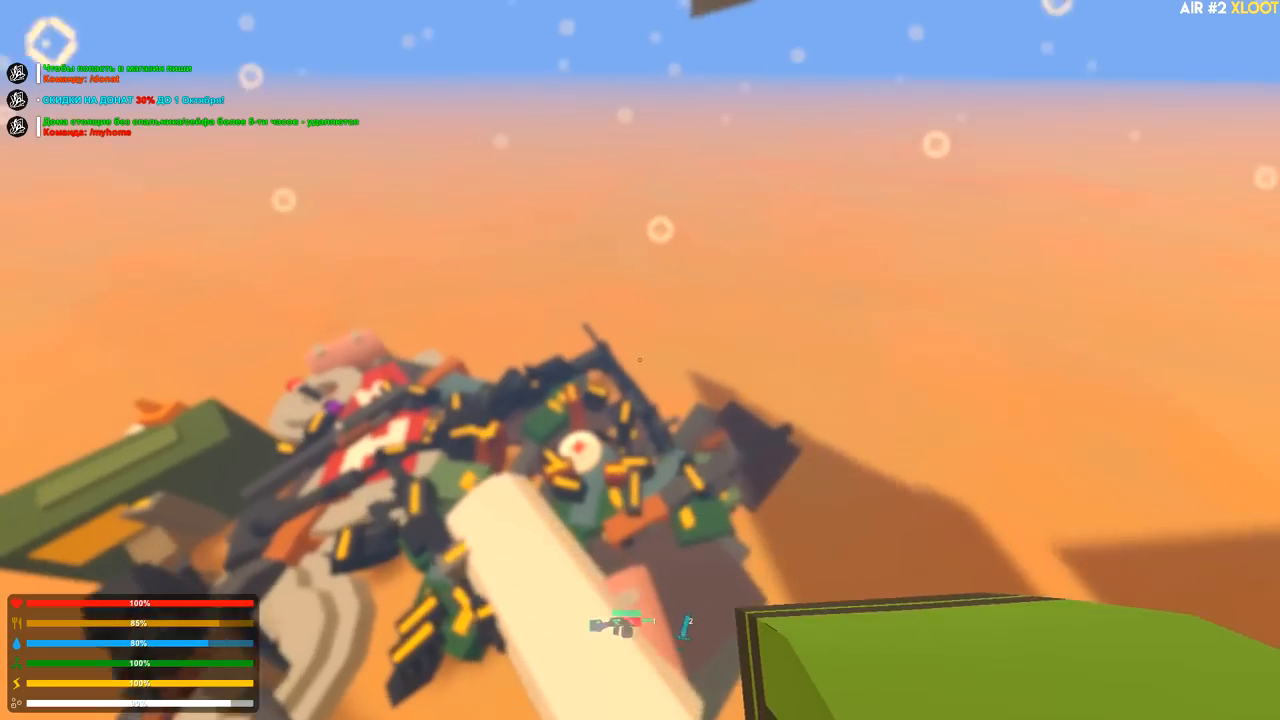
{"action": "key", "text": "g"}
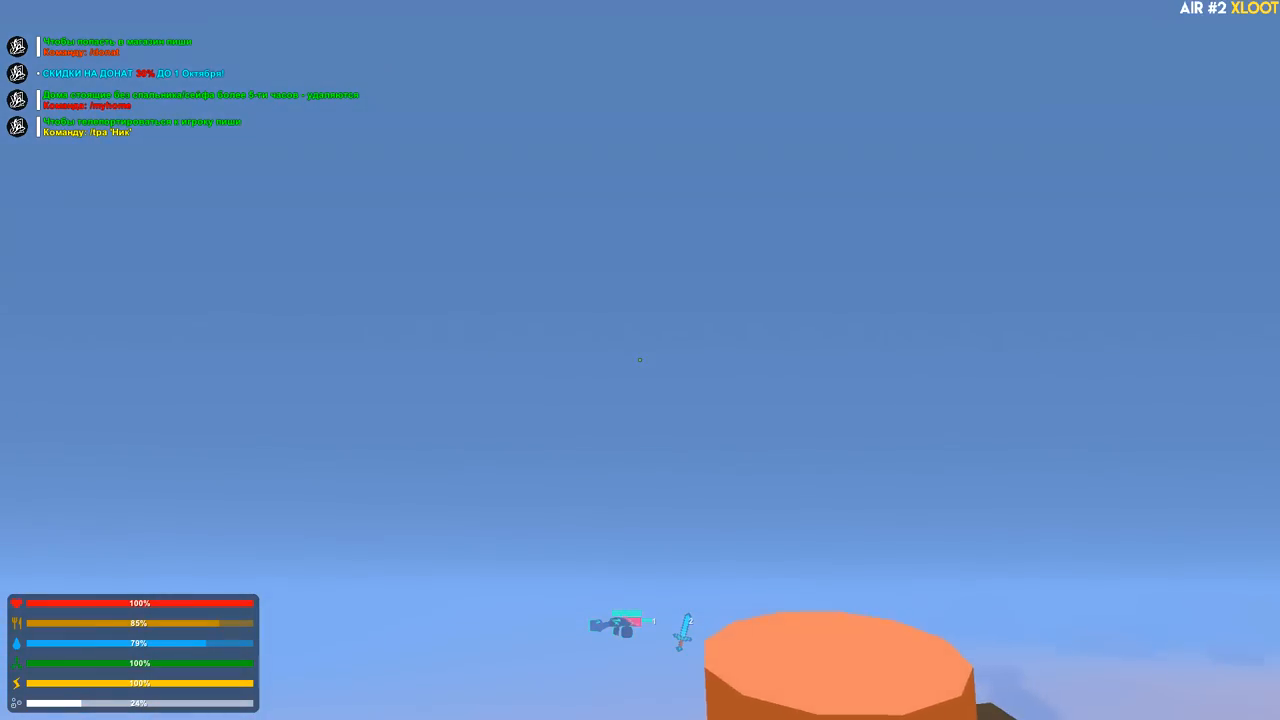
Step: Surface near the island, check third-person view, then dive back and resume firing
{"action": "key", "text": "g"}
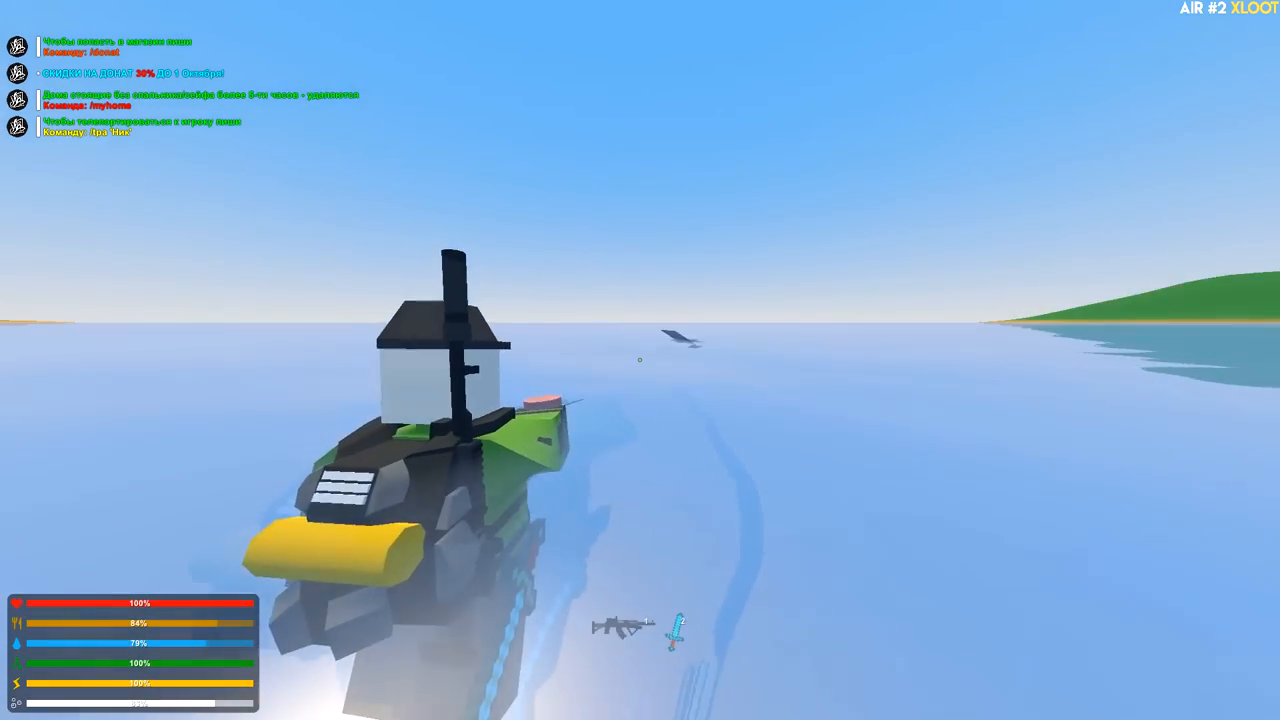
{"action": "key", "text": "g"}
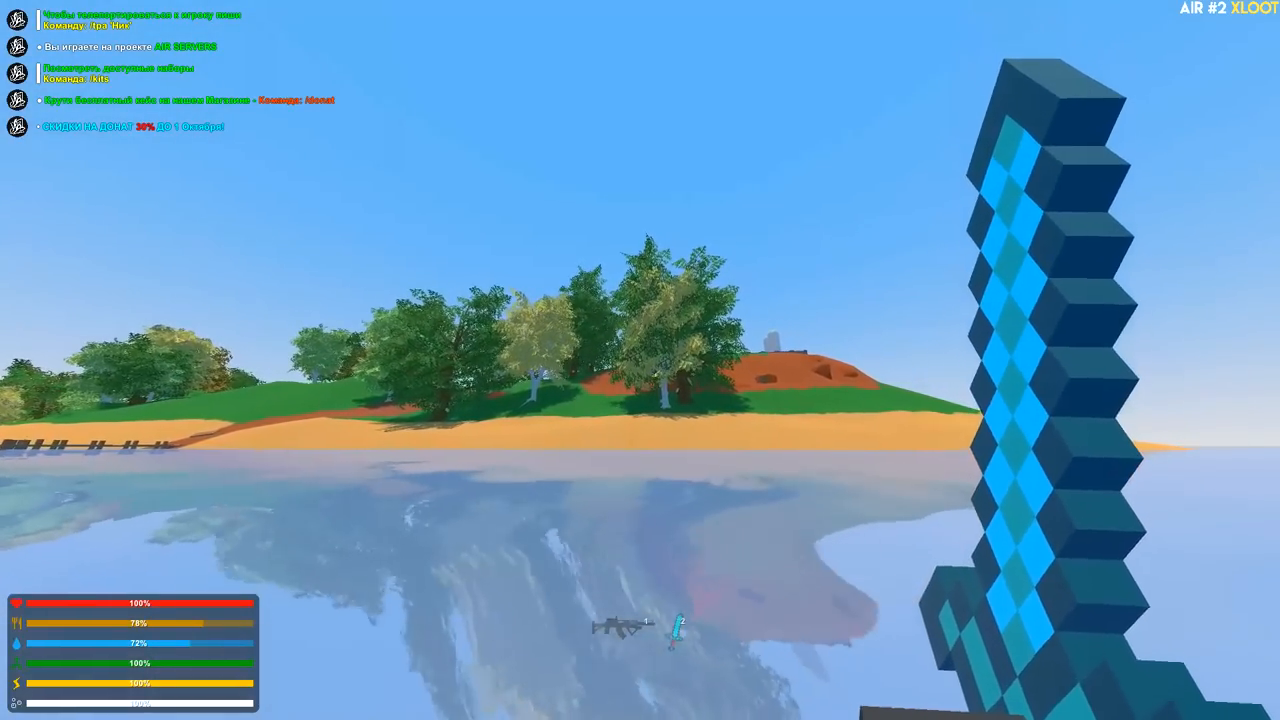
{"action": "key", "text": "g"}
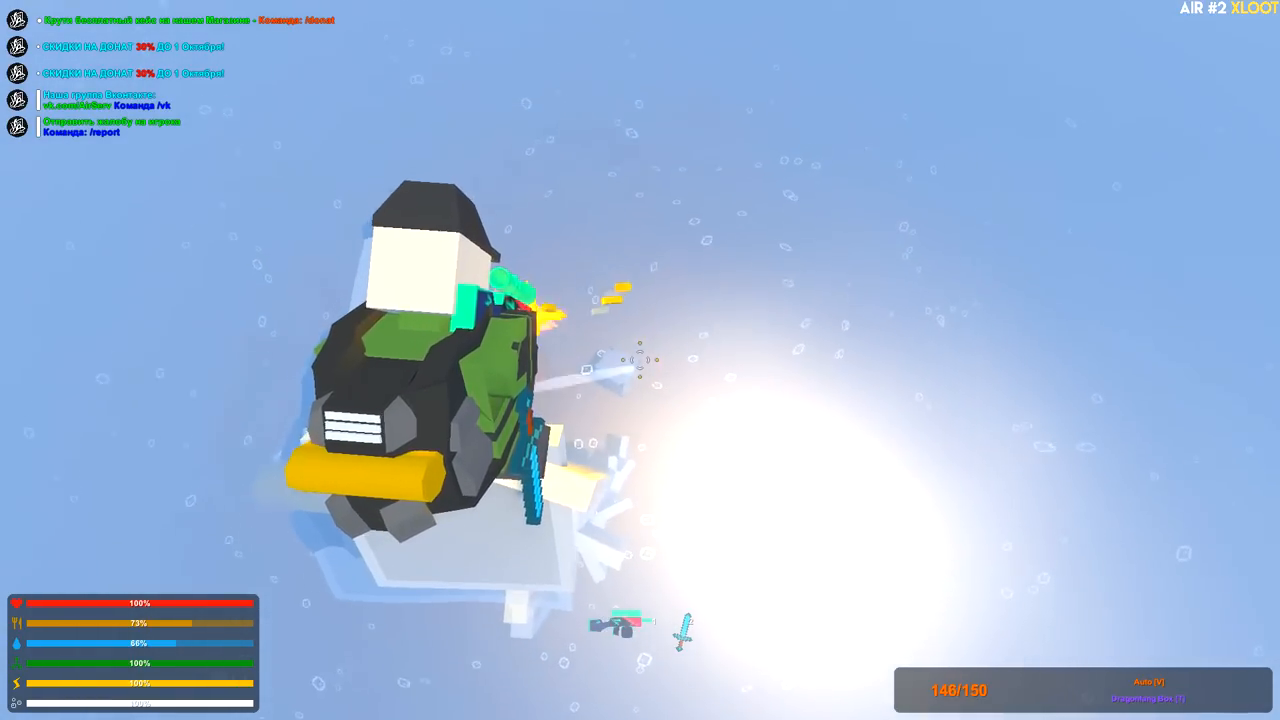
Step: Fire once more at the structure, then show the inventory of rockets, grenades, magazines and medkits
{"action": "left_click", "coordinate": [640, 360]}
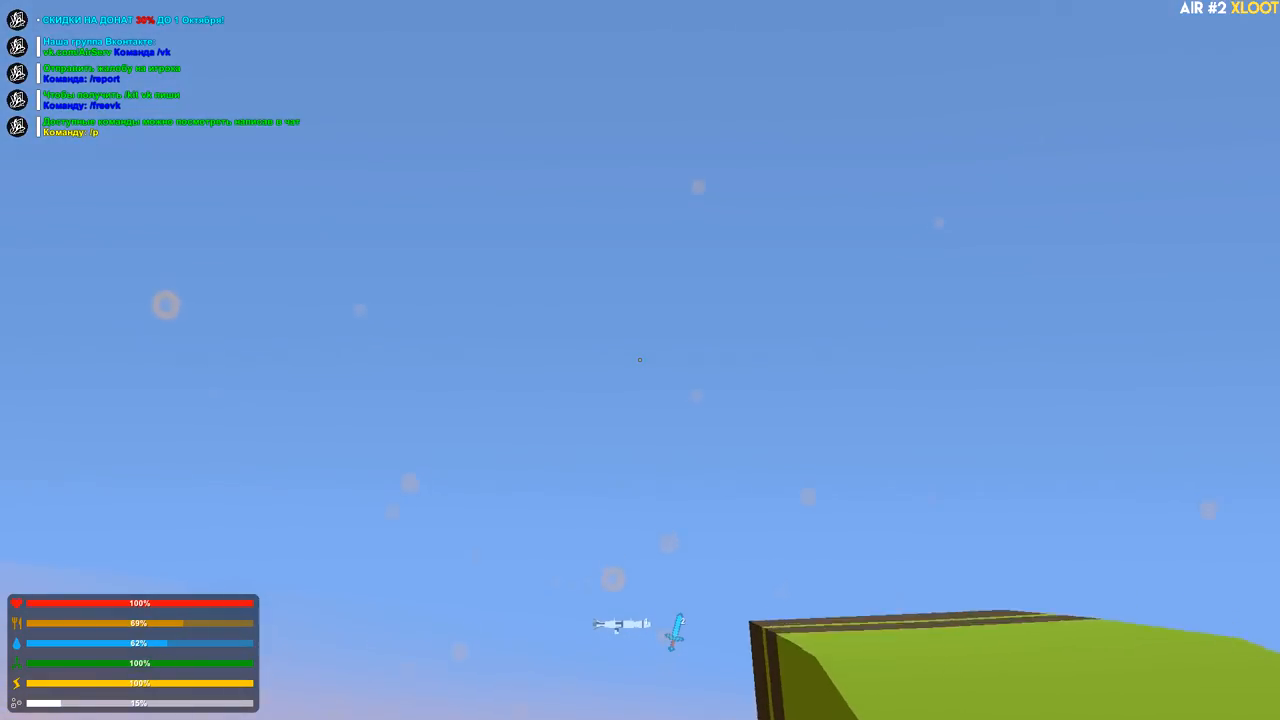
{"action": "key", "text": "g"}
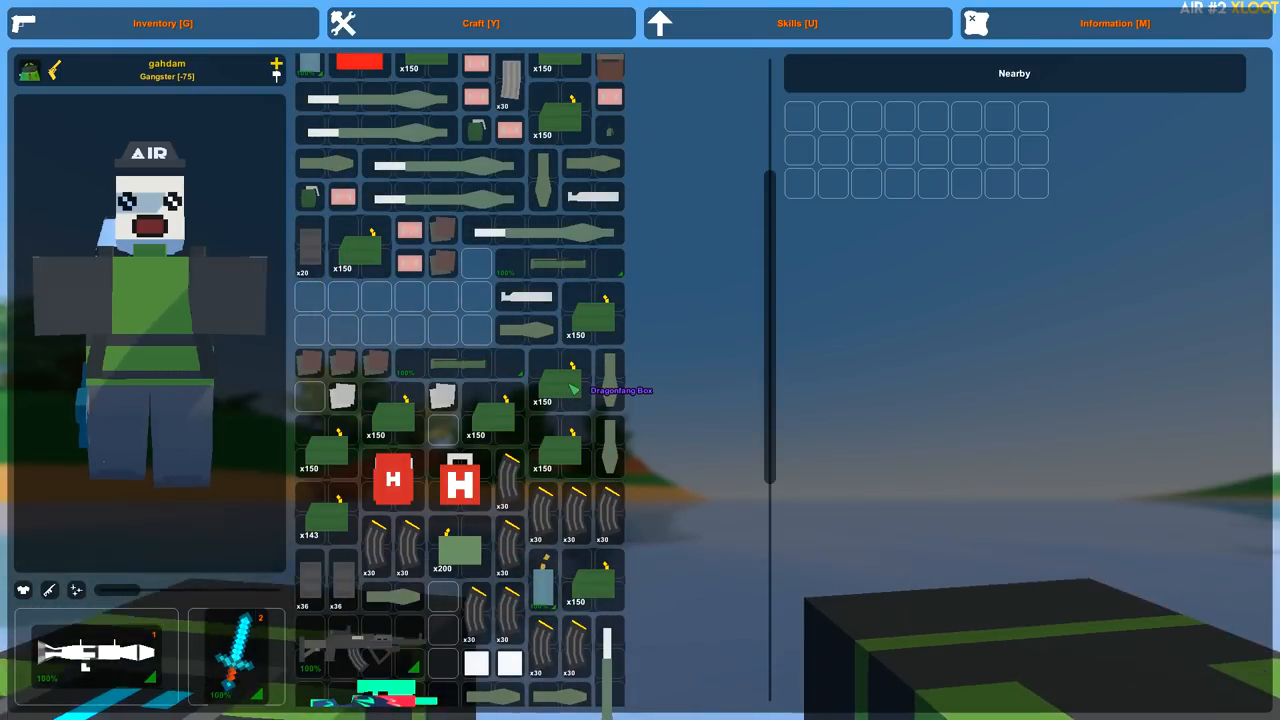
Step: Fire the loaded rocket at the shoreline water just ahead of the character
{"action": "scroll", "scroll_direction": "down", "scroll_amount": 3}
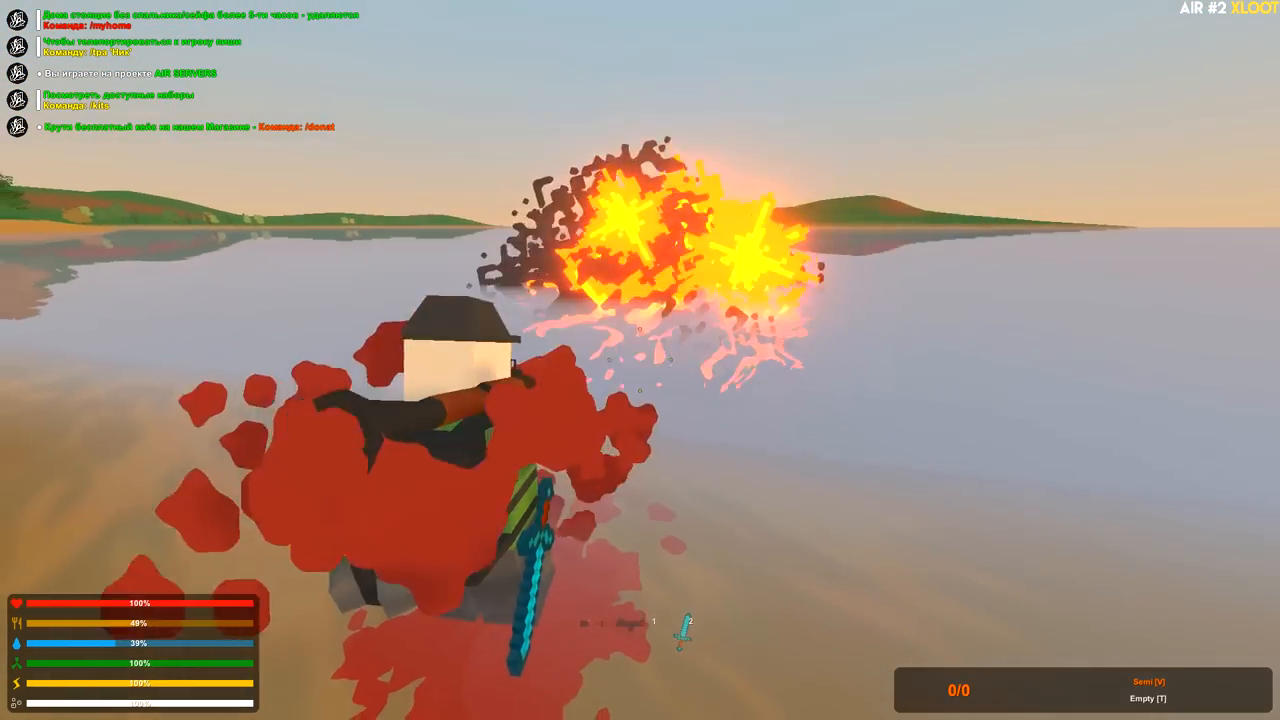
Step: Reload the launcher with another rocket and view the nearby stash's items beside the inventory
{"action": "key", "text": "g"}
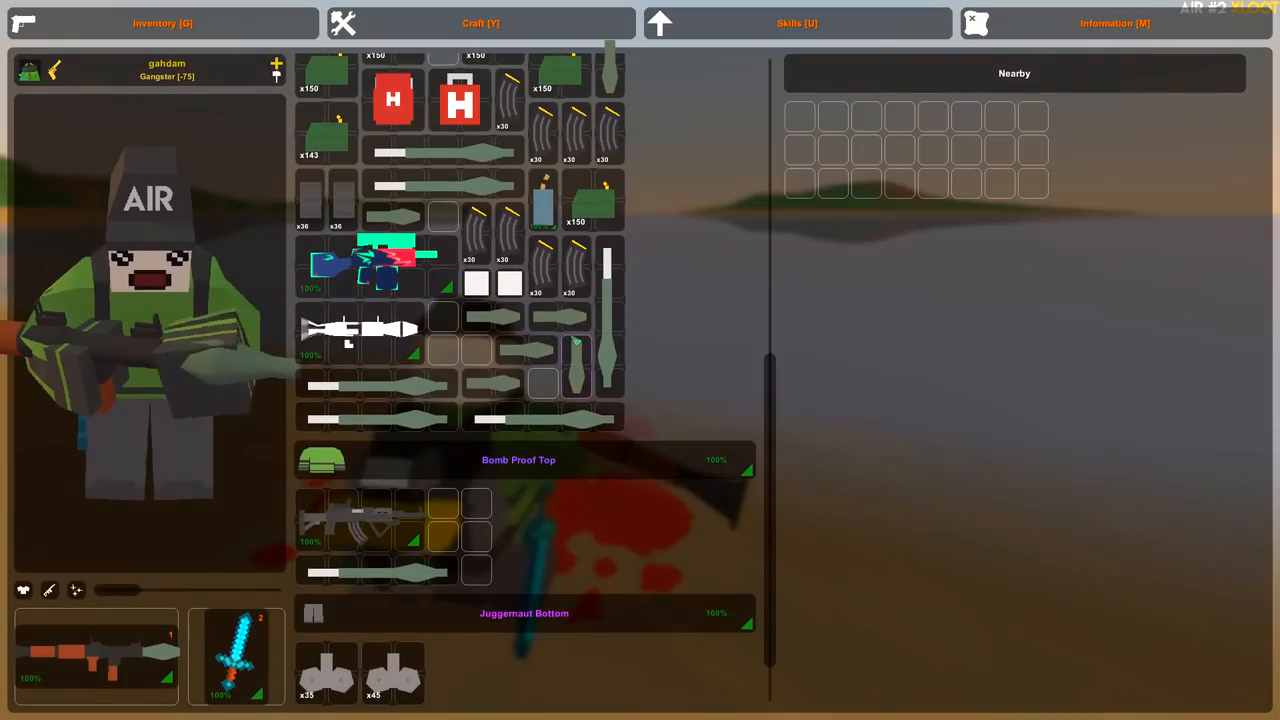
{"action": "key", "text": "escape"}
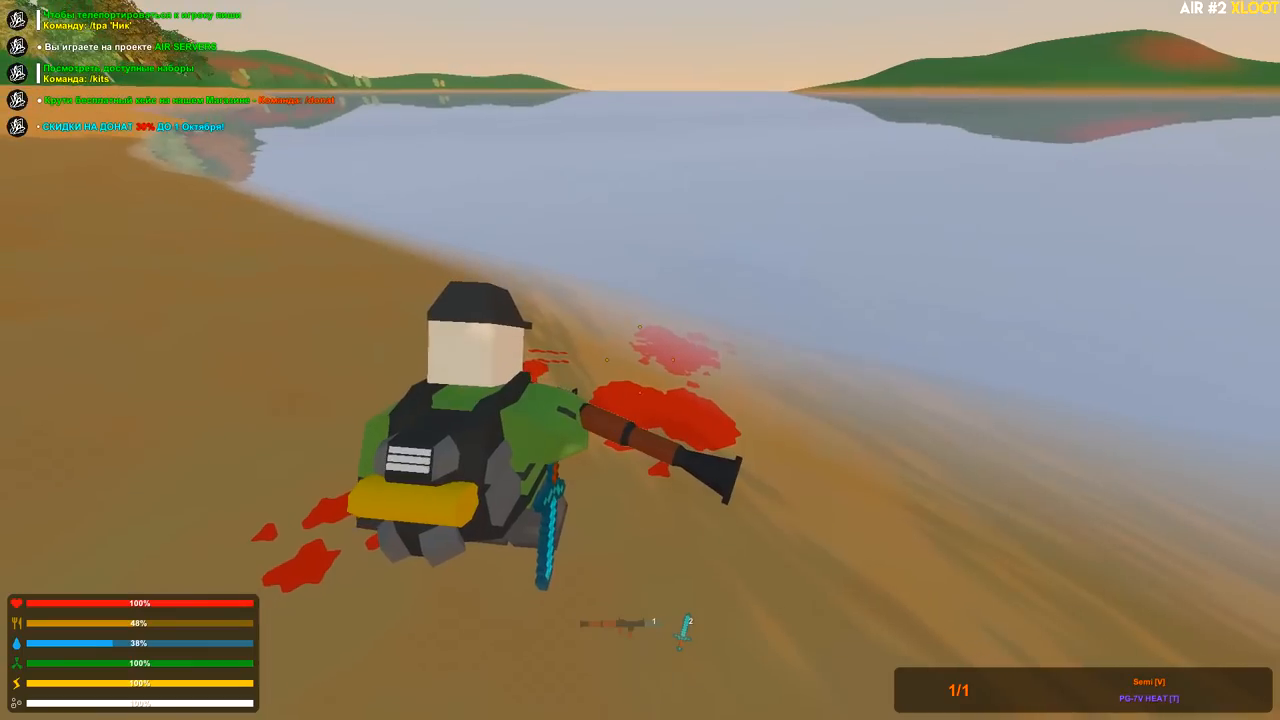
{"action": "left_click", "coordinate": [640, 360]}
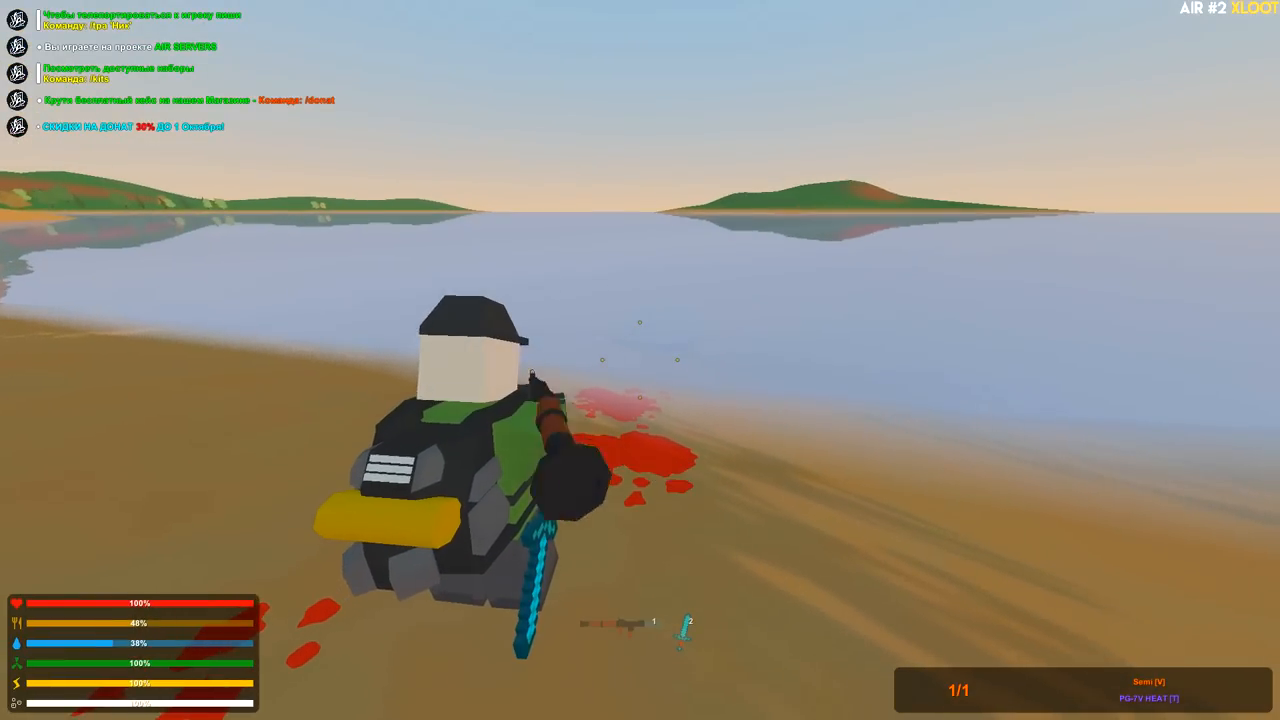
{"action": "left_click", "coordinate": [640, 360]}
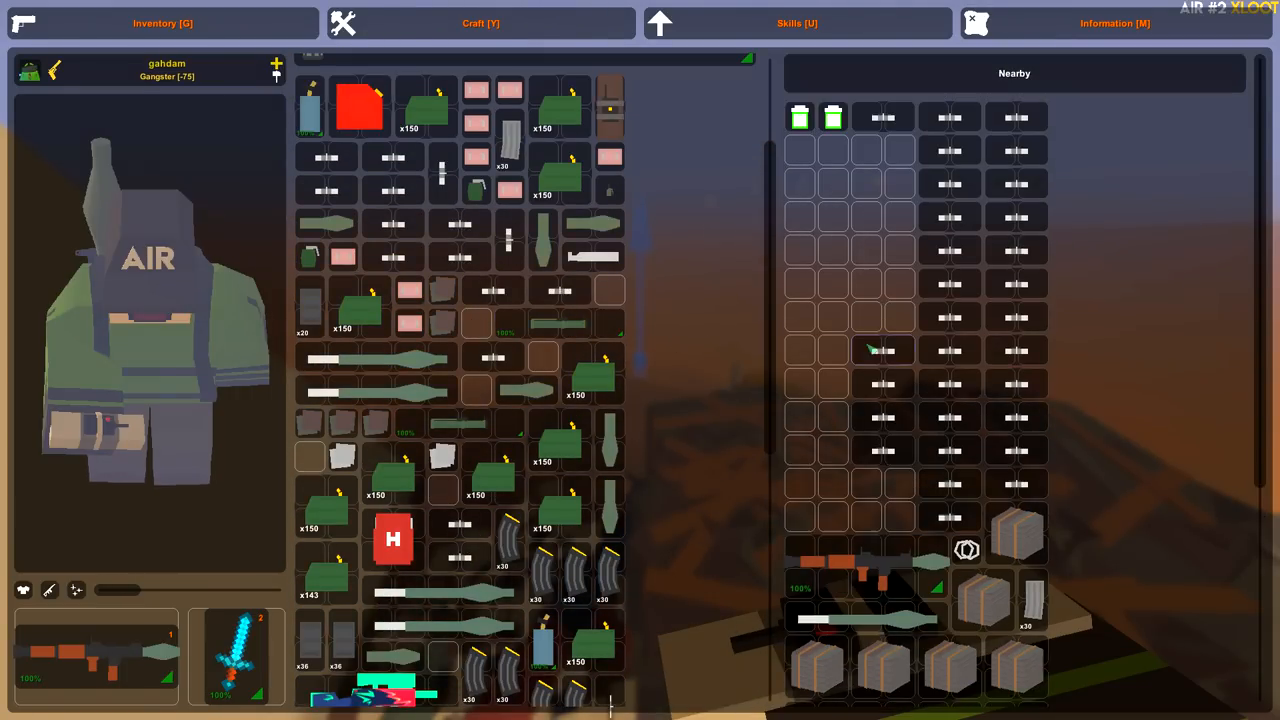
Step: Reach the next locker and show its crates, medkits, rifles and magazines beside the inventory
{"action": "scroll", "scroll_direction": "down", "scroll_amount": 3}
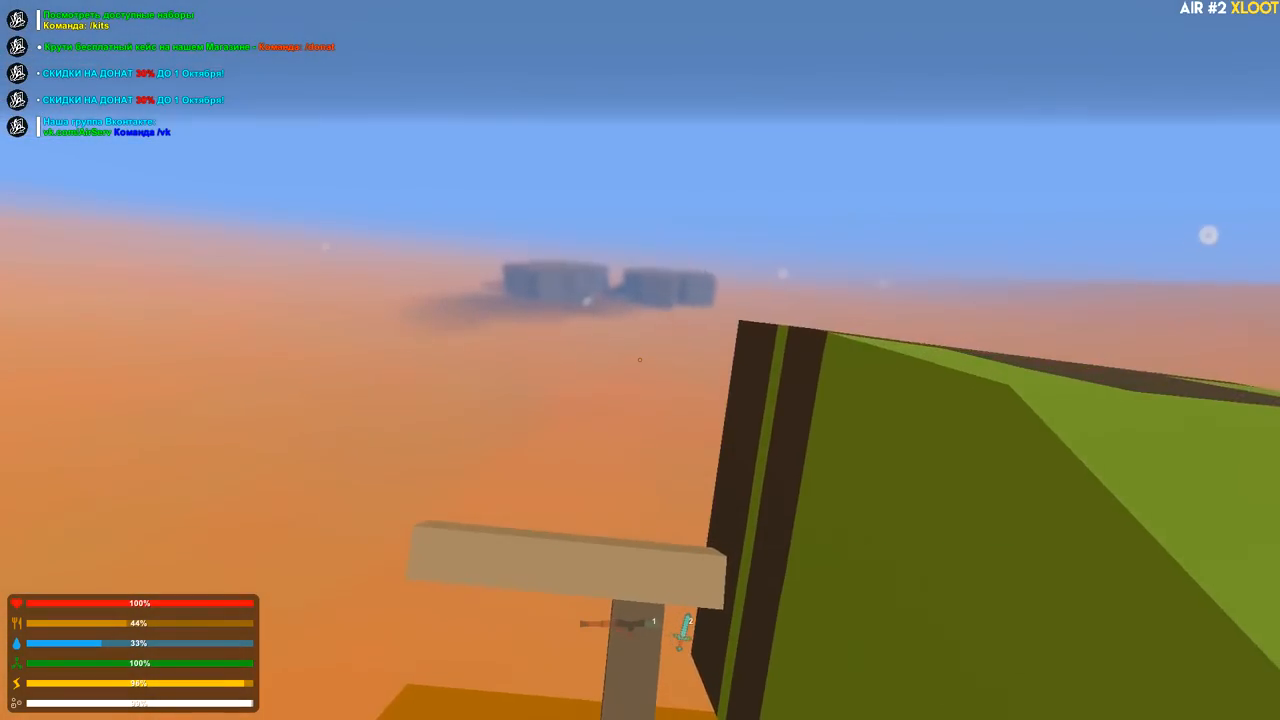
{"action": "key", "text": "g"}
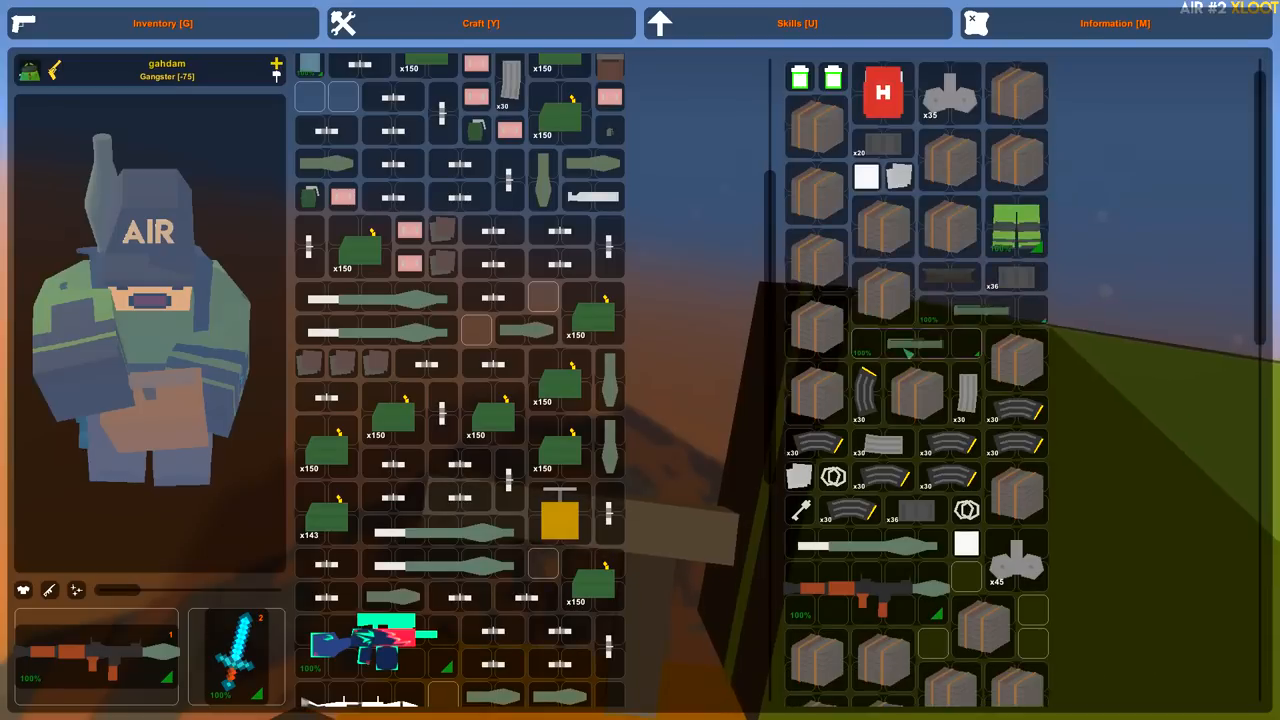